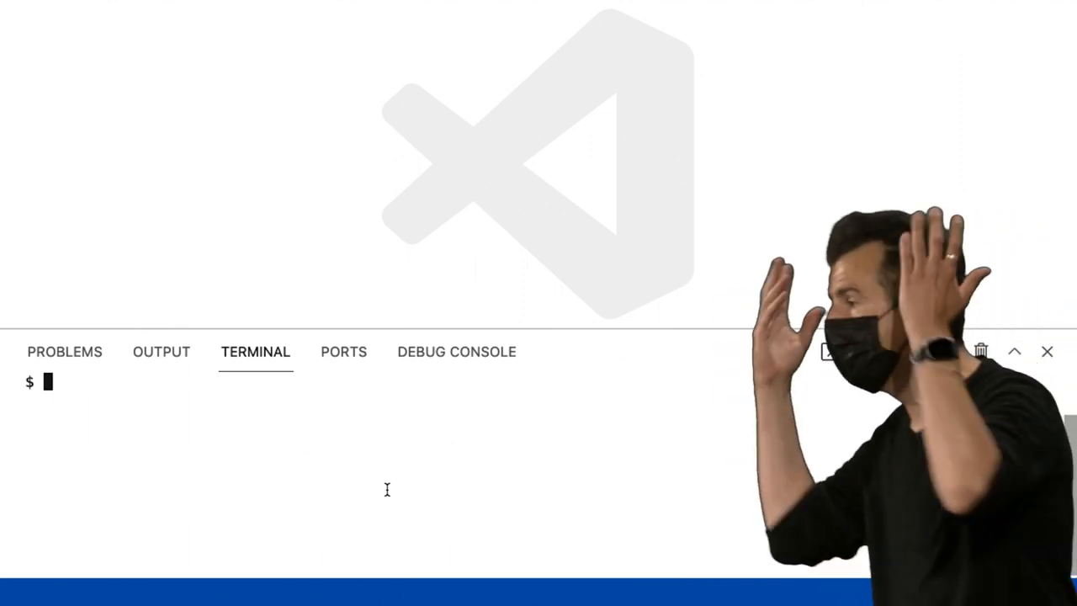
- Create and open a new points.c file from the terminal with code points.c
type("code")
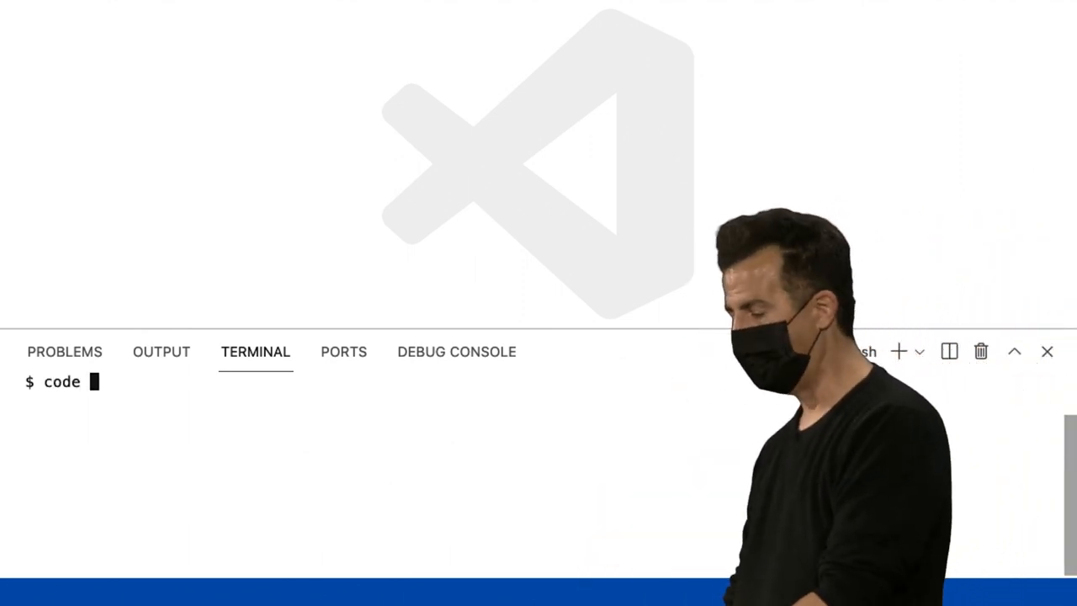
type("point")
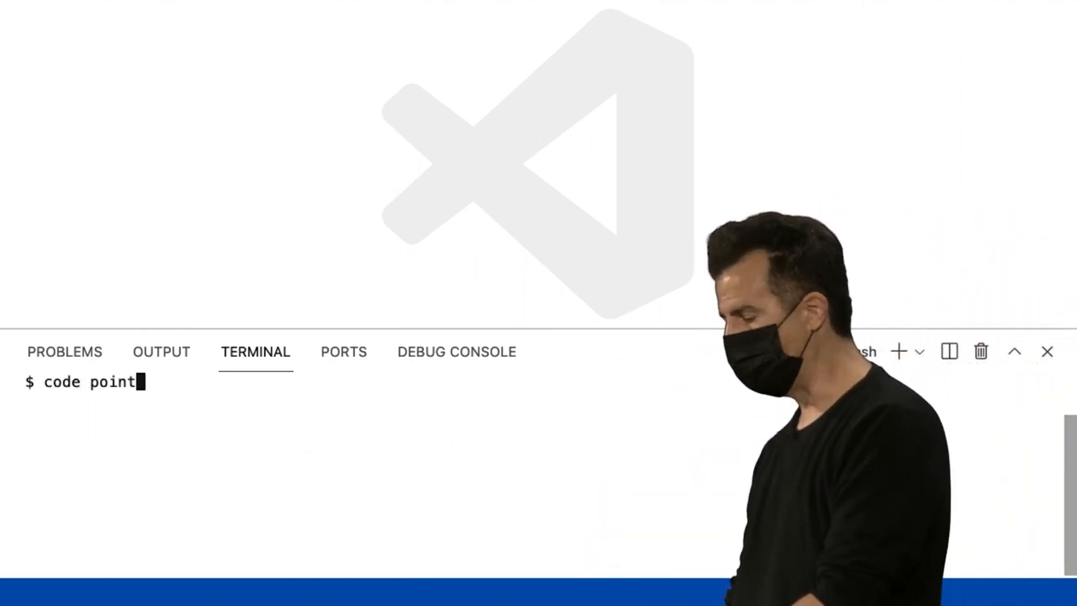
key("Enter")
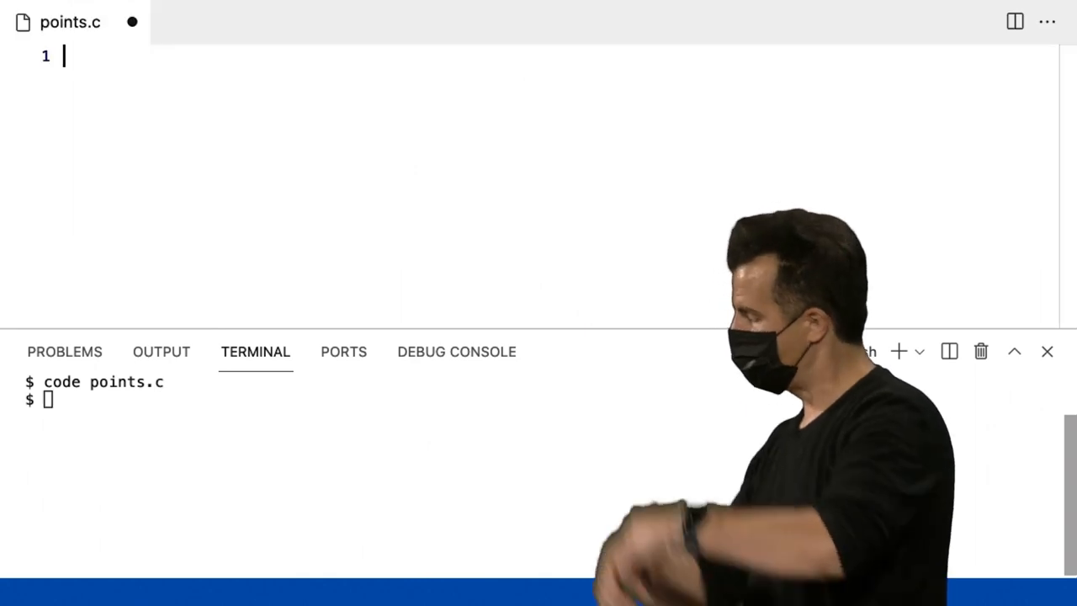
mouse_move(402, 231)
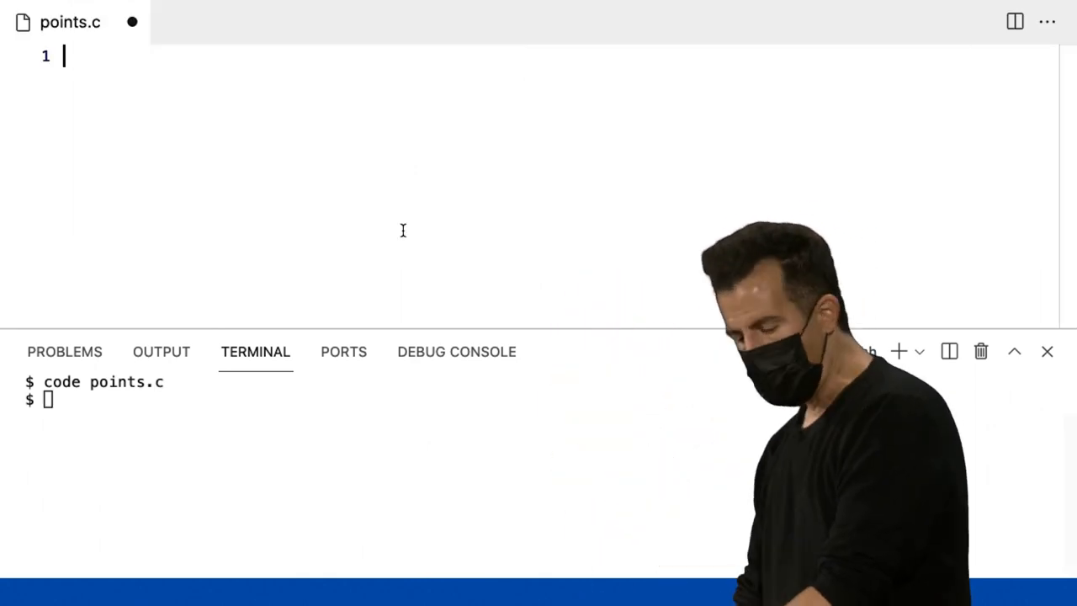
- Add #include <cs50.h> and <stdio.h>, and an int main(void) function
type("#include <c")
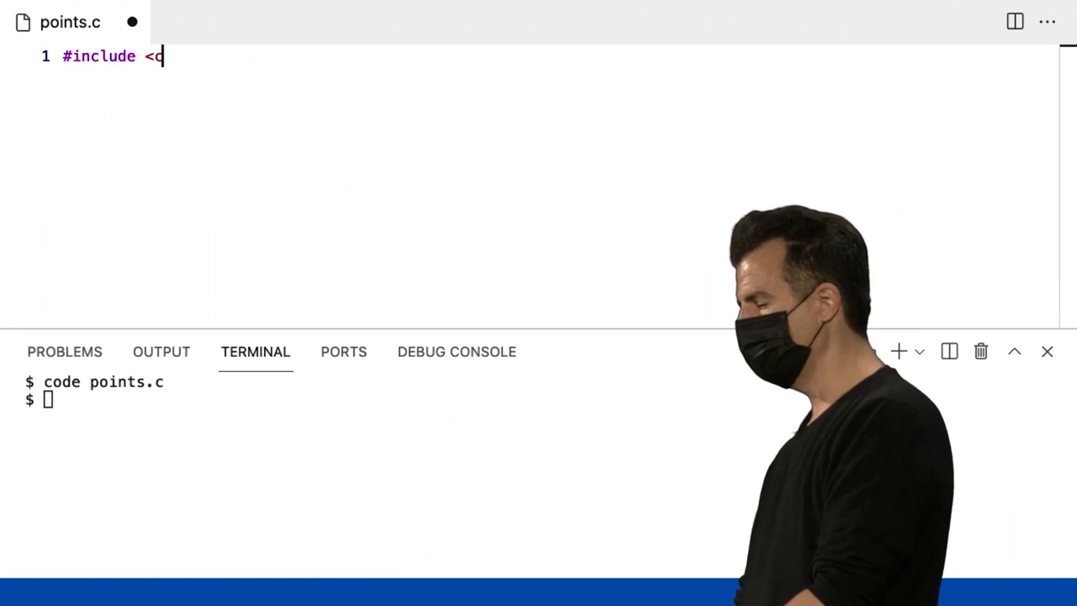
type("s50.h>")
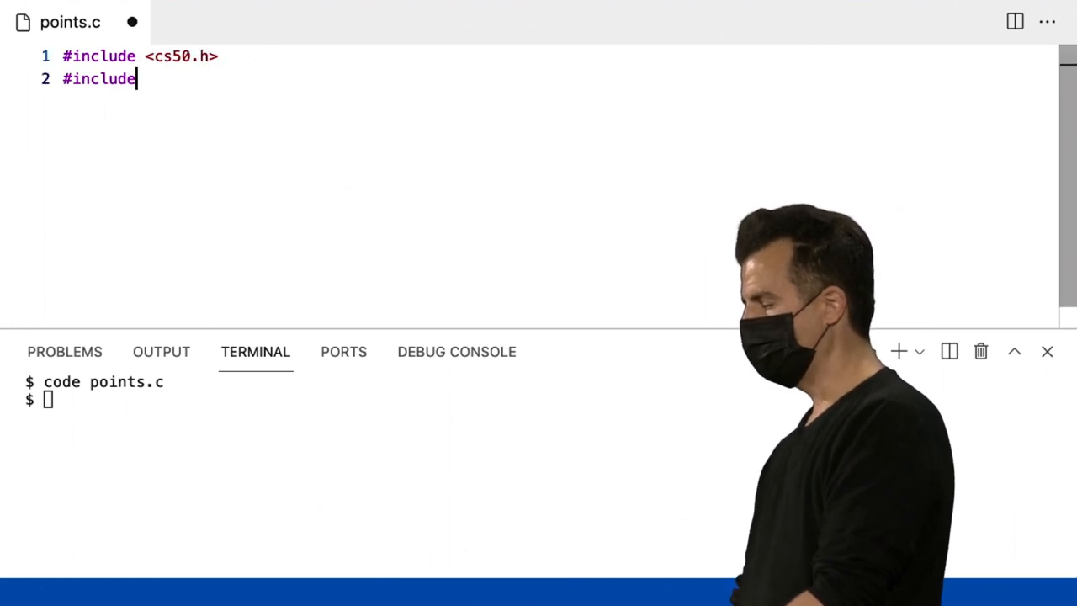
type("<stdio.h>")
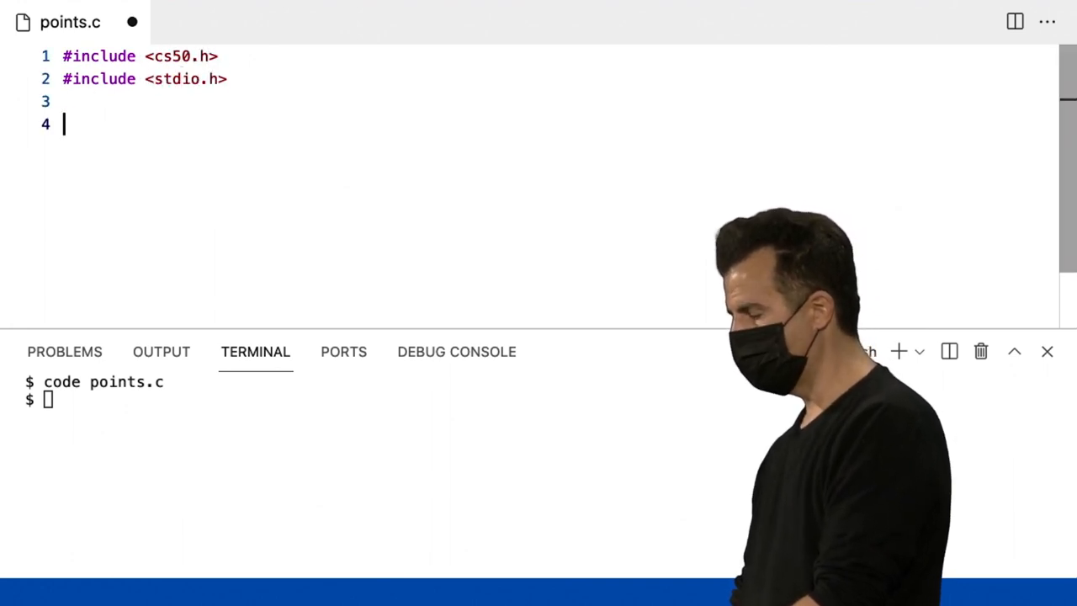
type("int main(void)")
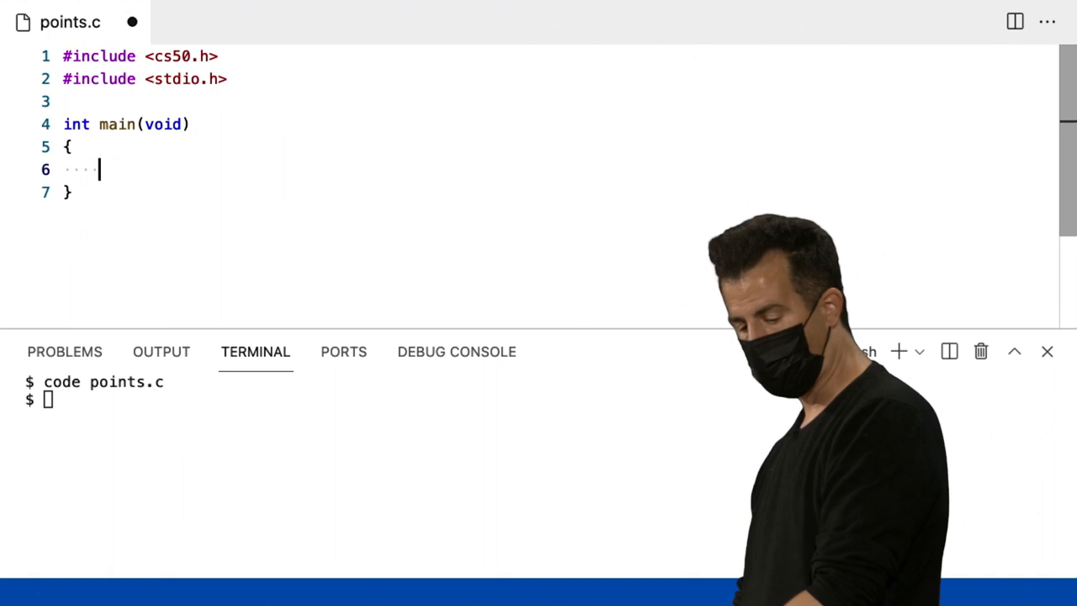
- Store get_int("How many points did you lose? ") in int points
type("int")
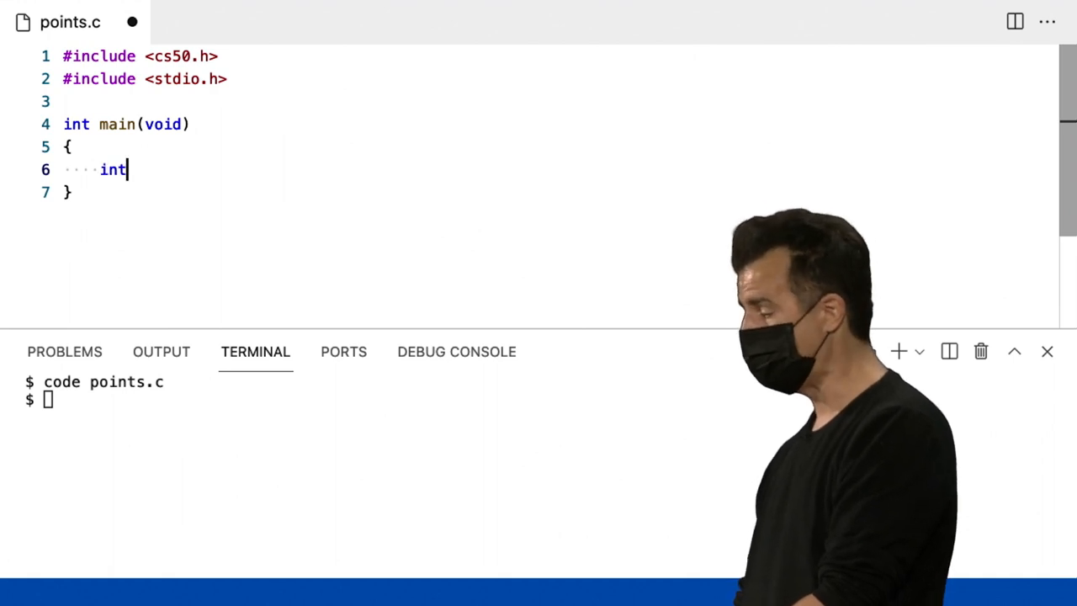
type("points = get_in")
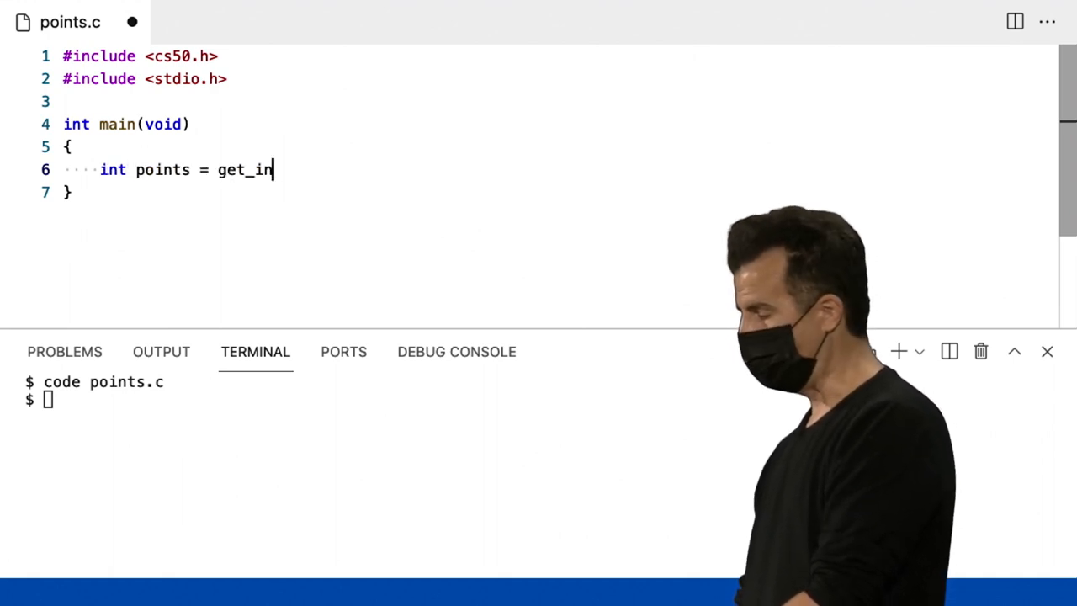
type("t(\"H")
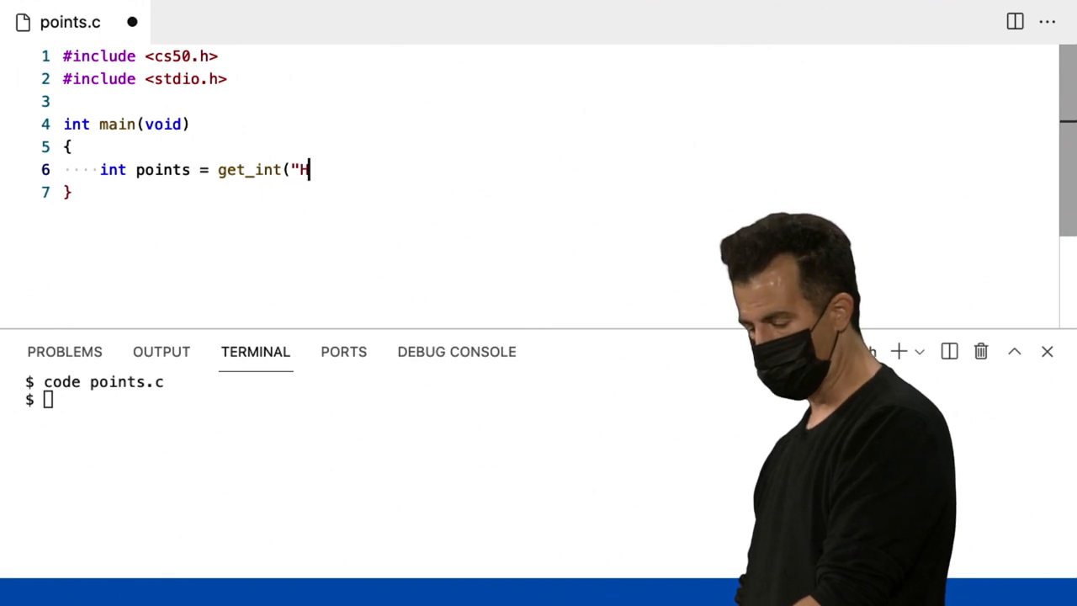
type("ow many points did yo")
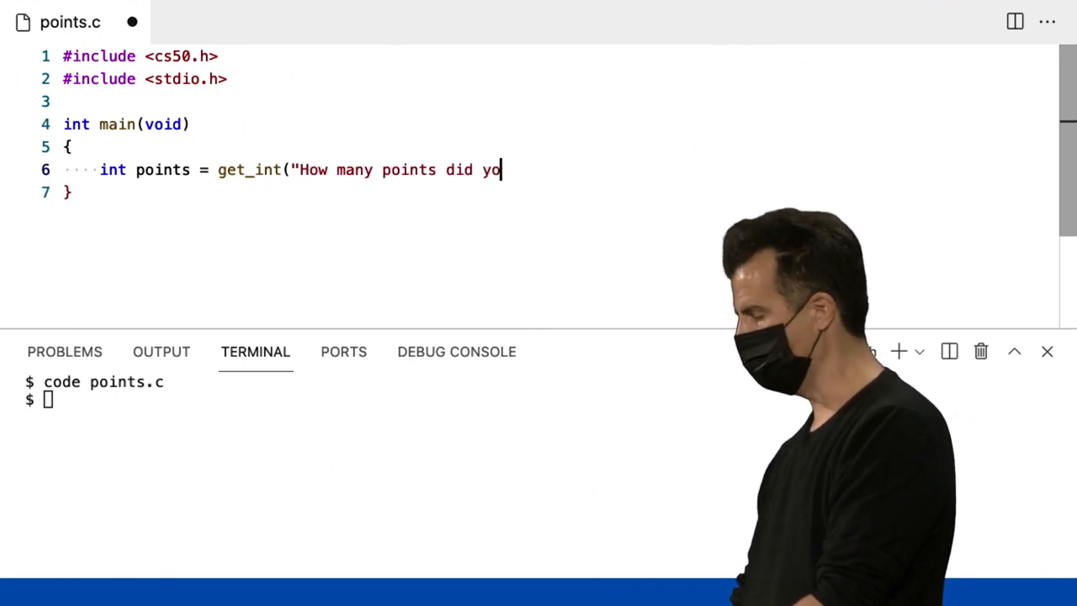
type("u lose? \");")
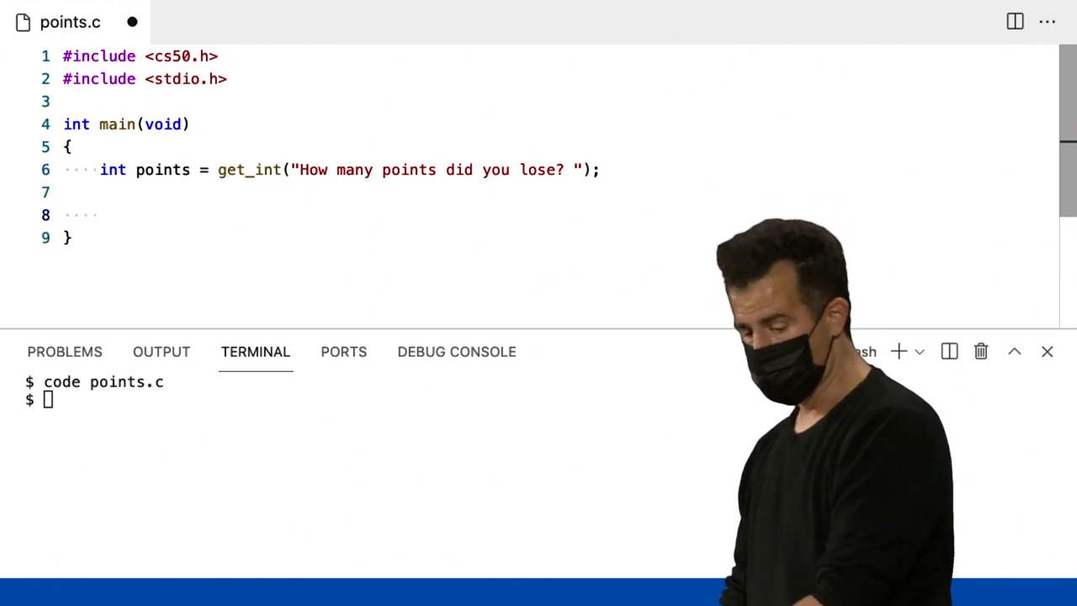
- Add an if (points < 2) branch printing "You lost fewer points than me."
type("if (points <")
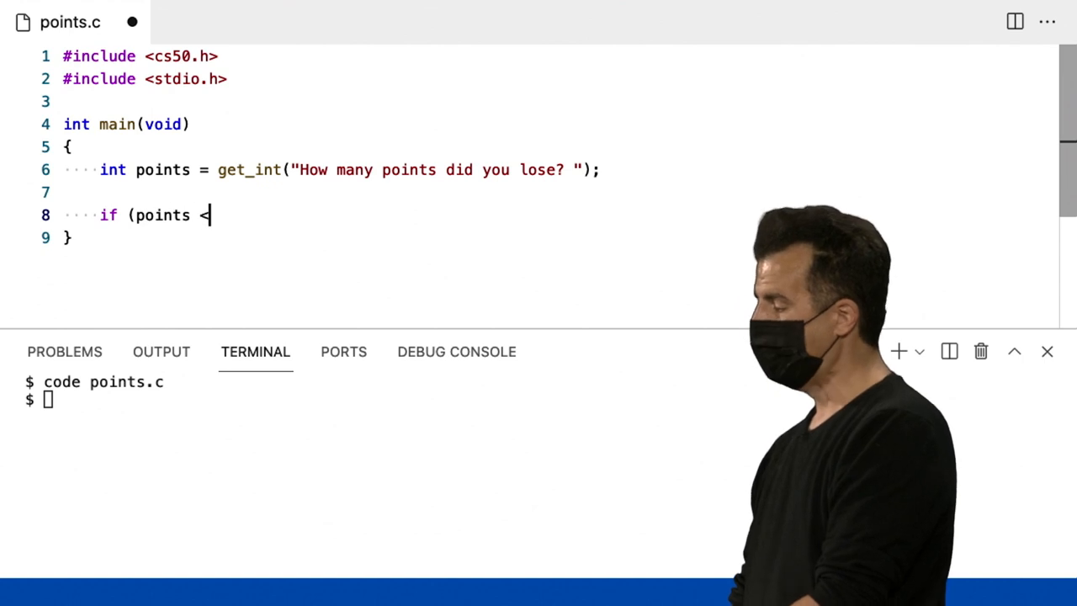
type("2)")
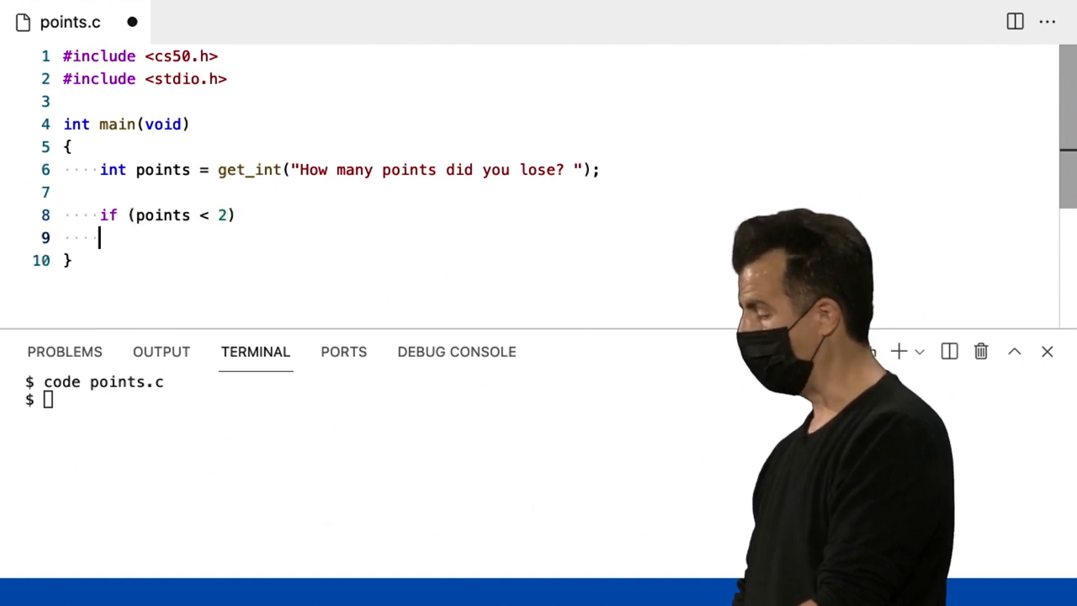
type("{")
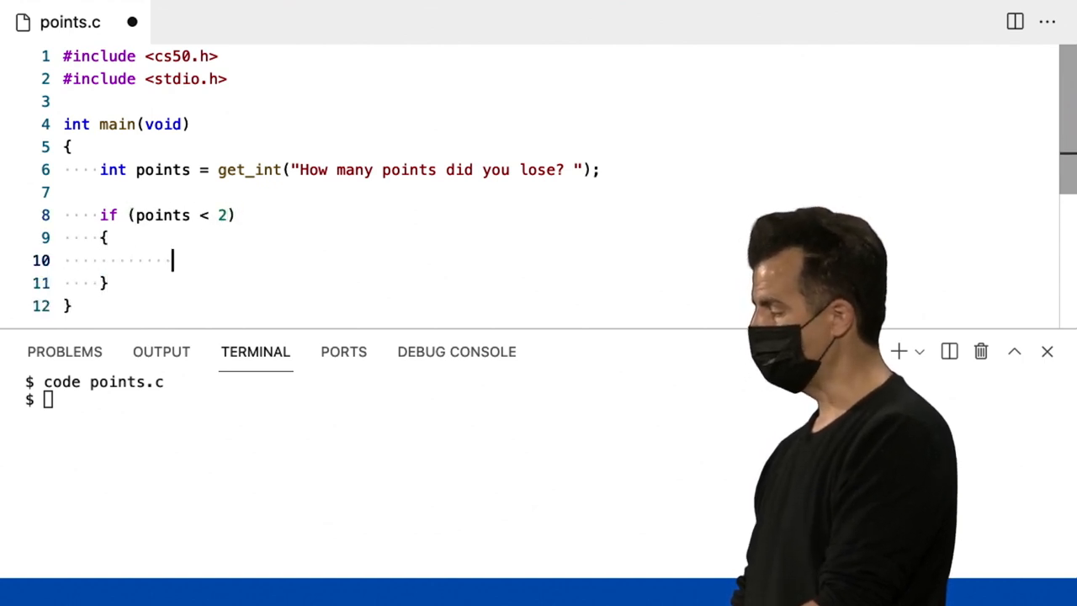
type("pri")
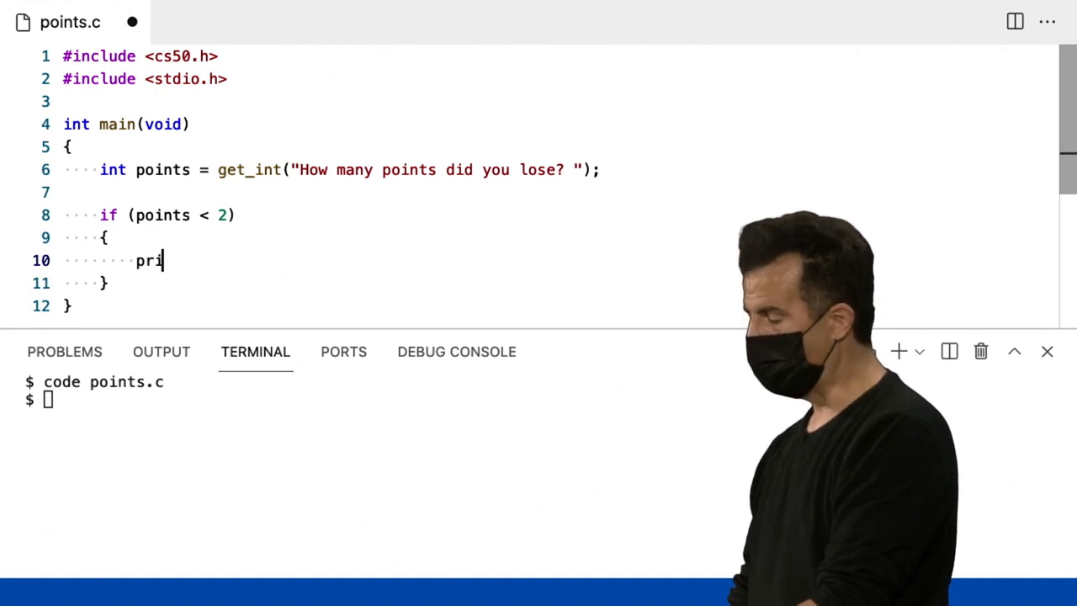
type("ntf(\"You")
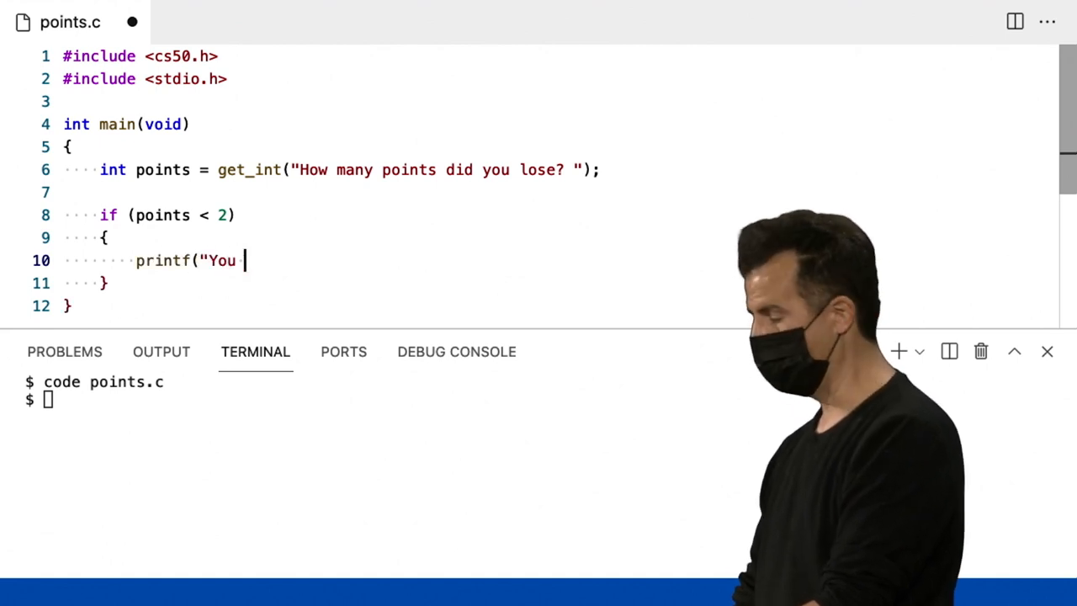
type("lost fewer po")
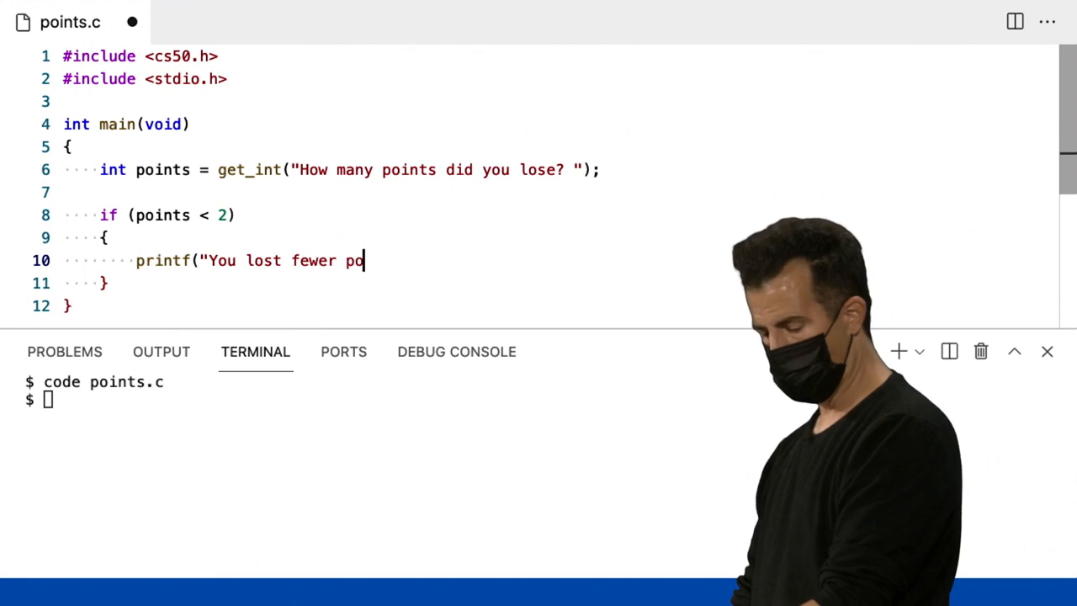
type("ints than me.\\")
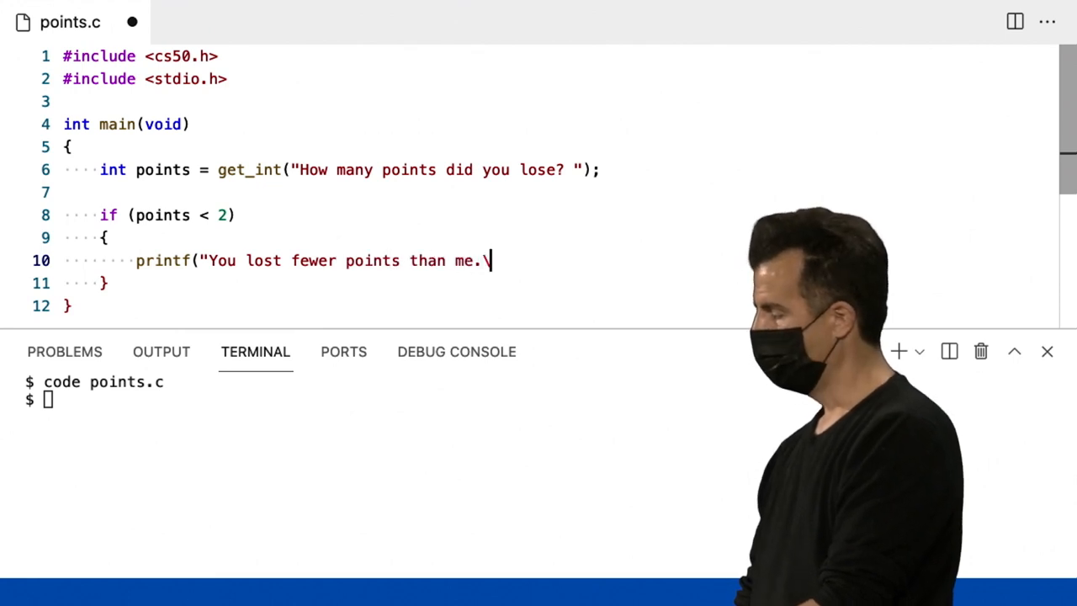
type("n\");")
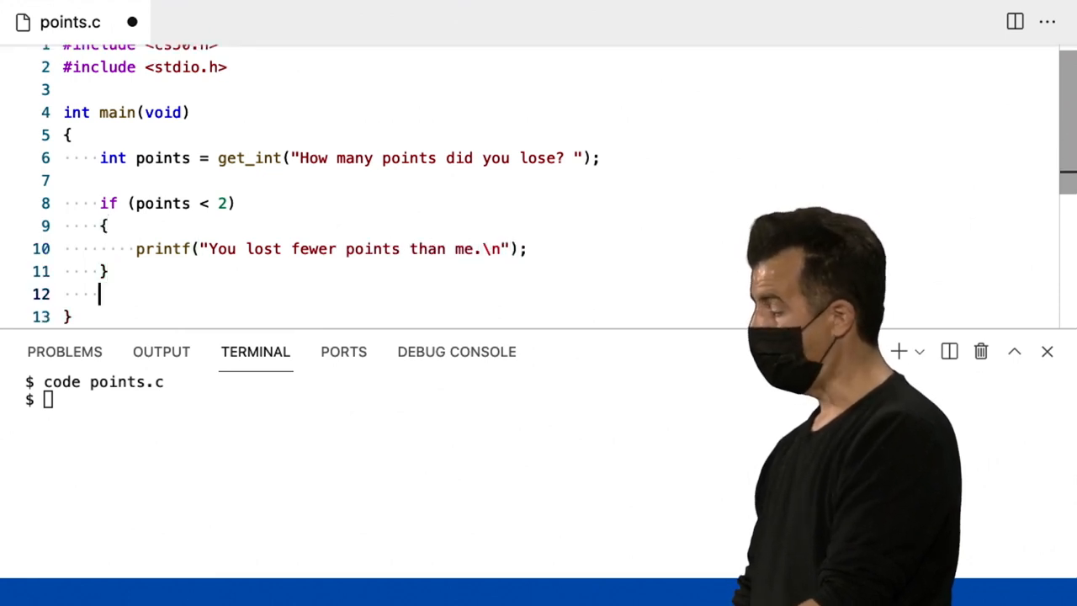
- Add an else-if printing "You lost more points than me." and an else for the same number of points
type("else if (points > 2")
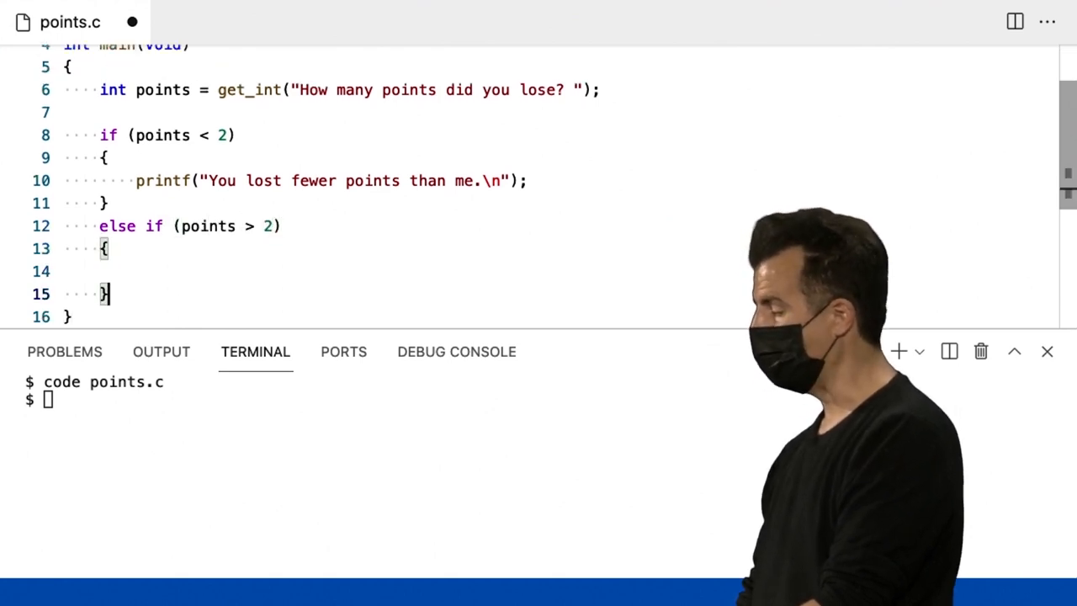
type("printf(")
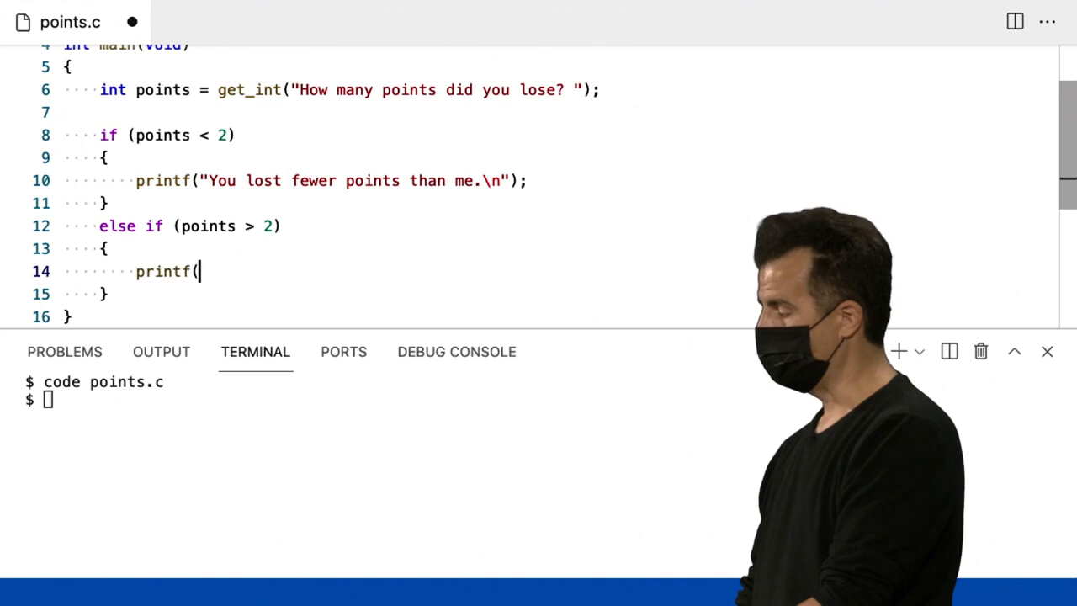
type("\"You lost more points t")
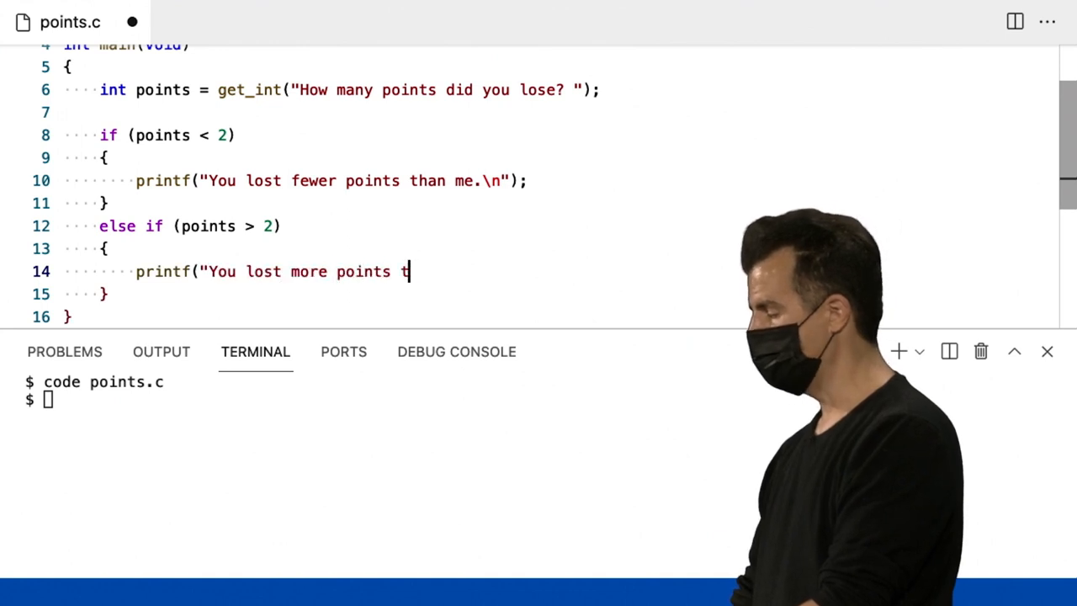
type("han me.\\n\");")
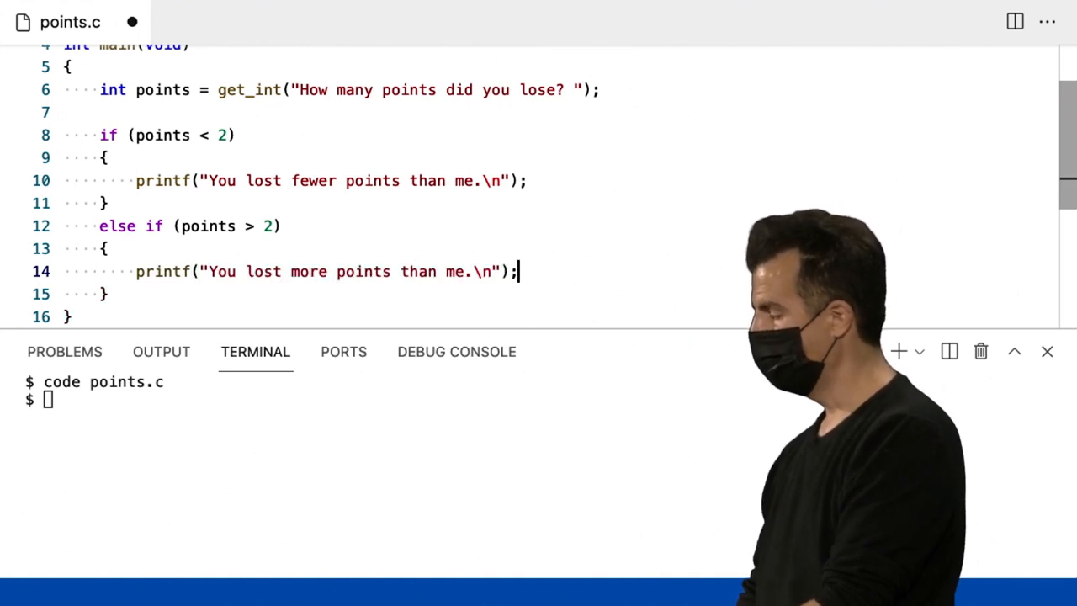
type("else i")
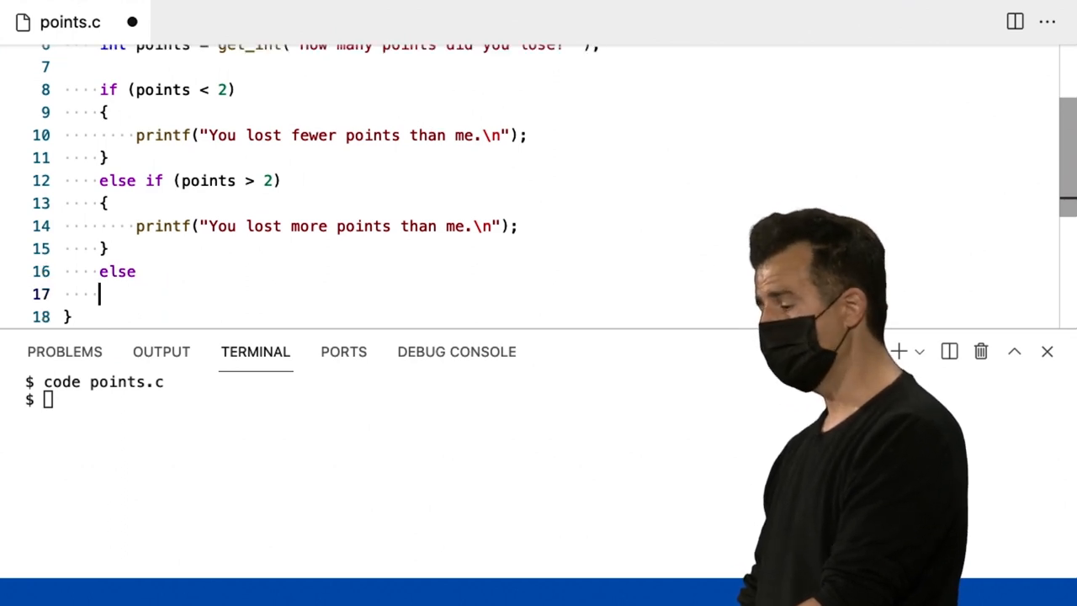
type("{")
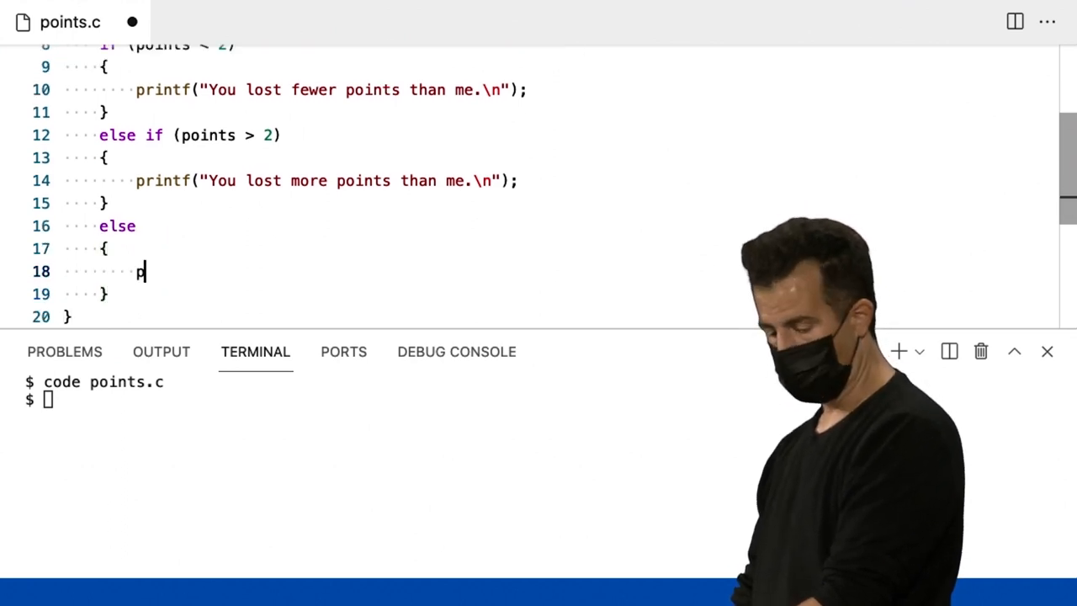
type("rintf(\"You lost the same n")
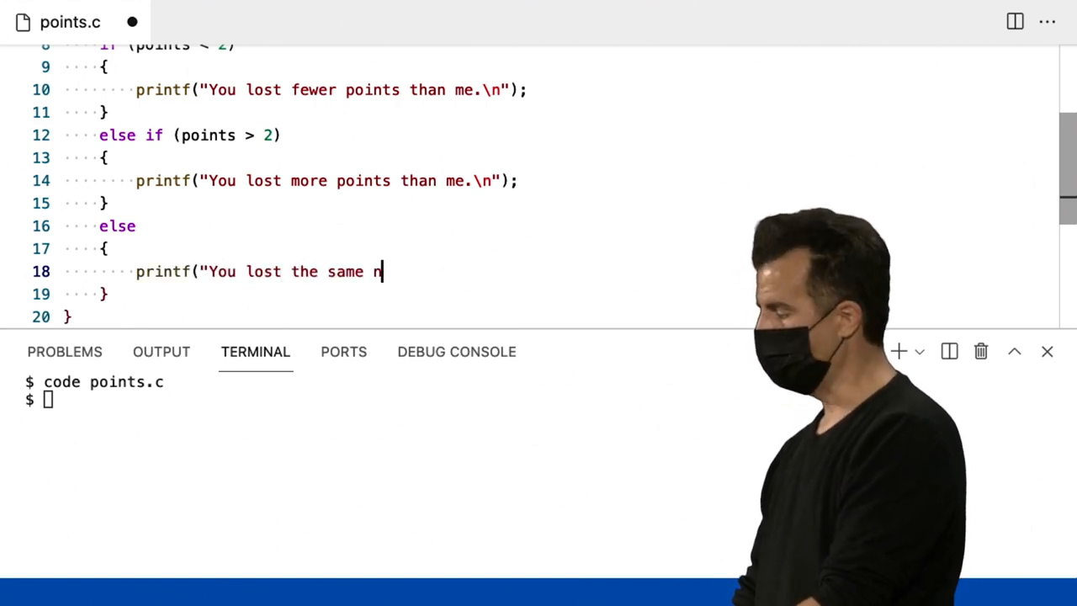
type("umber of points as me.")
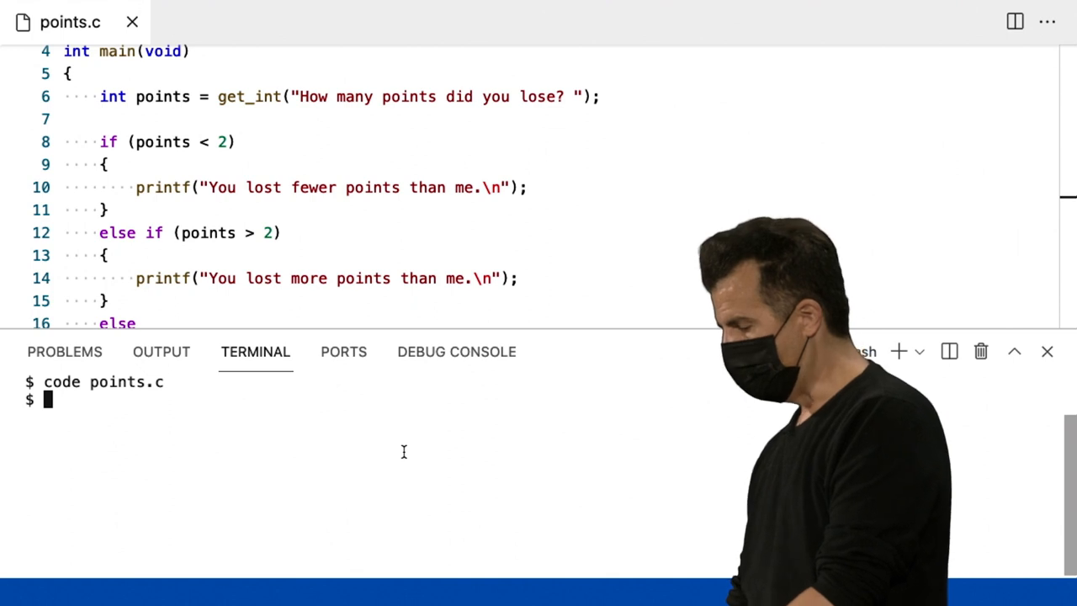
- Compile with make points, run ./points with input 1, then run it again with 0
type("make points")
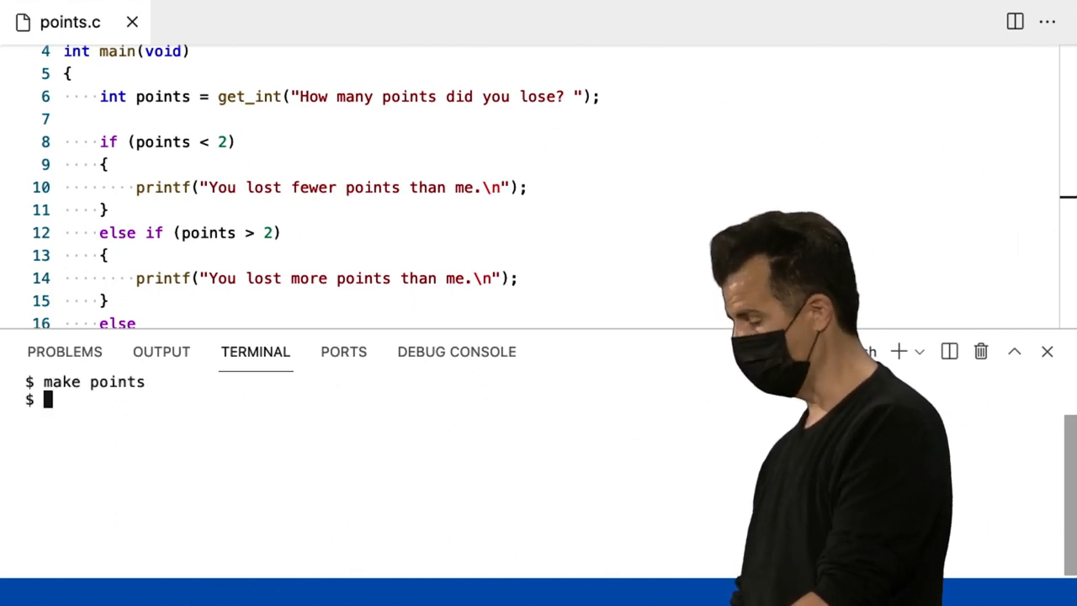
type("./points")
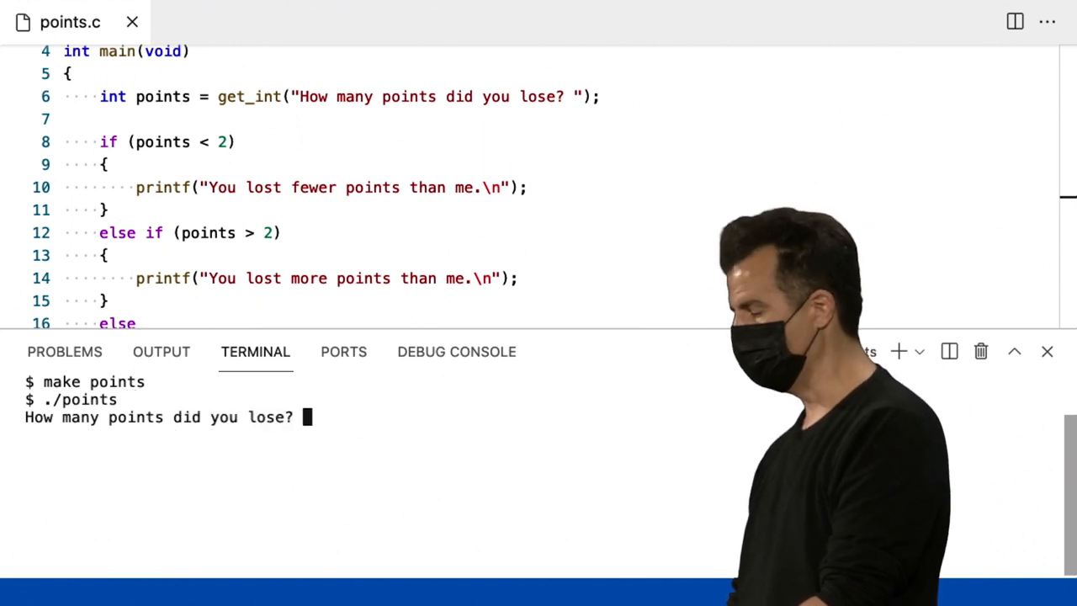
type("1")
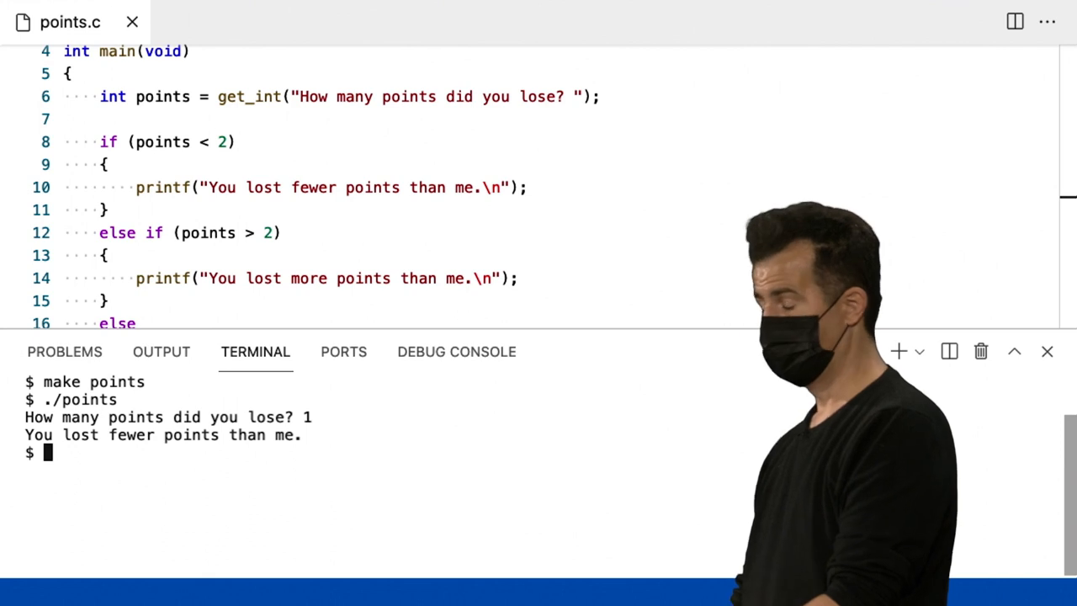
type("./points")
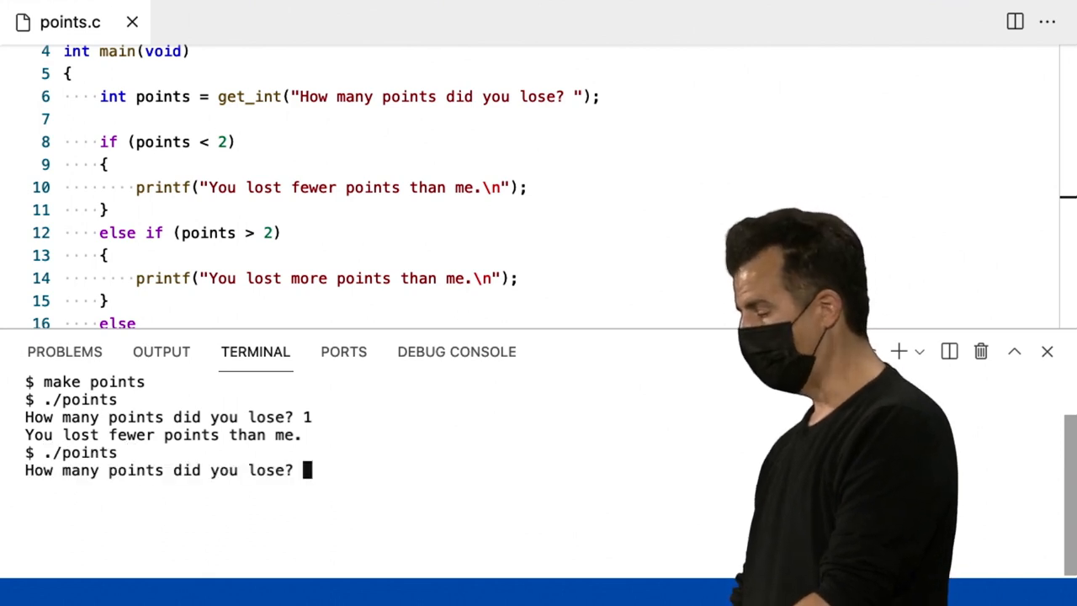
type("0")
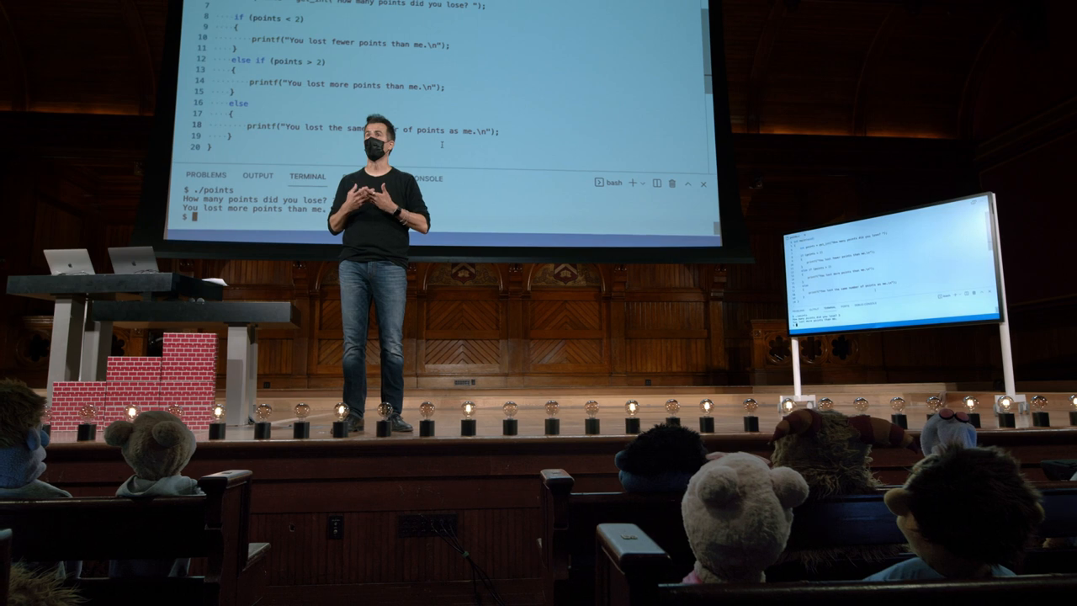
- Enter 3 lost points at the prompt, getting "You lost more points than me."
type("3")
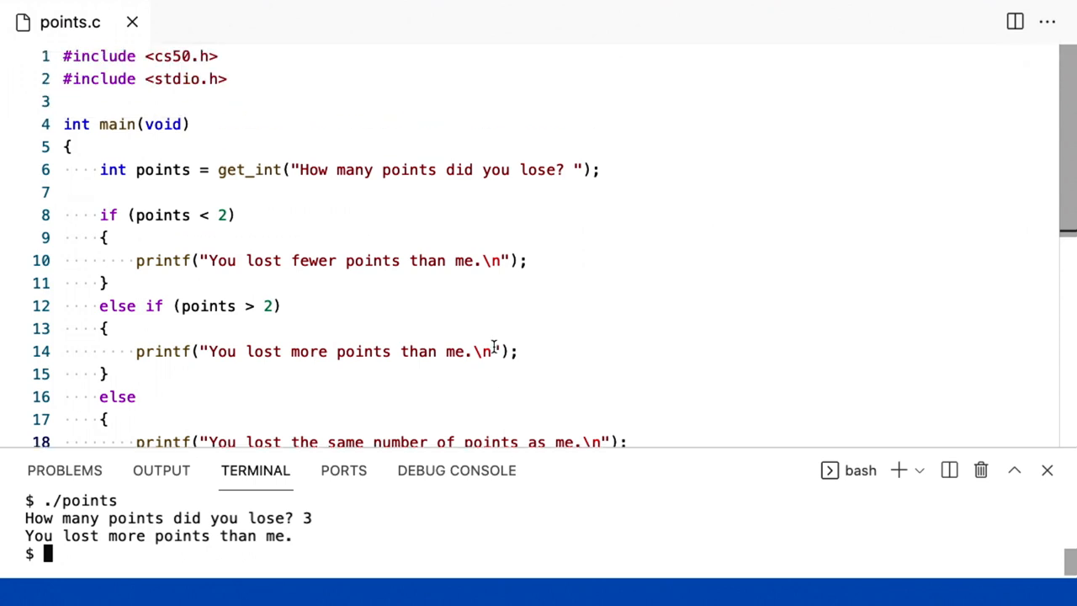
mouse_move(278, 160)
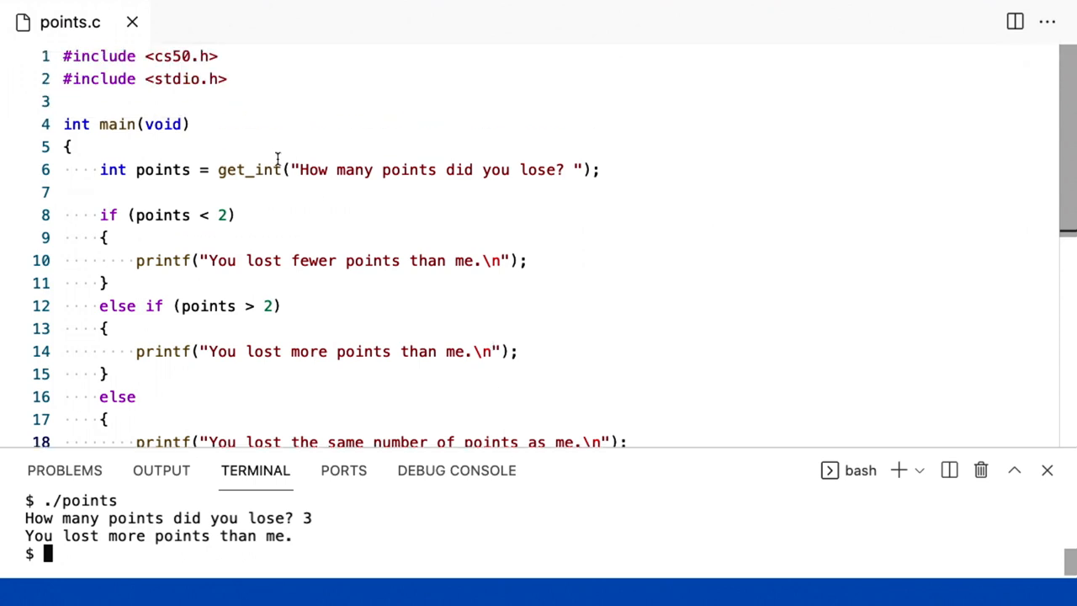
- Declare int mine = 2 and replace the literal 2 in both comparisons with mine
type("int")
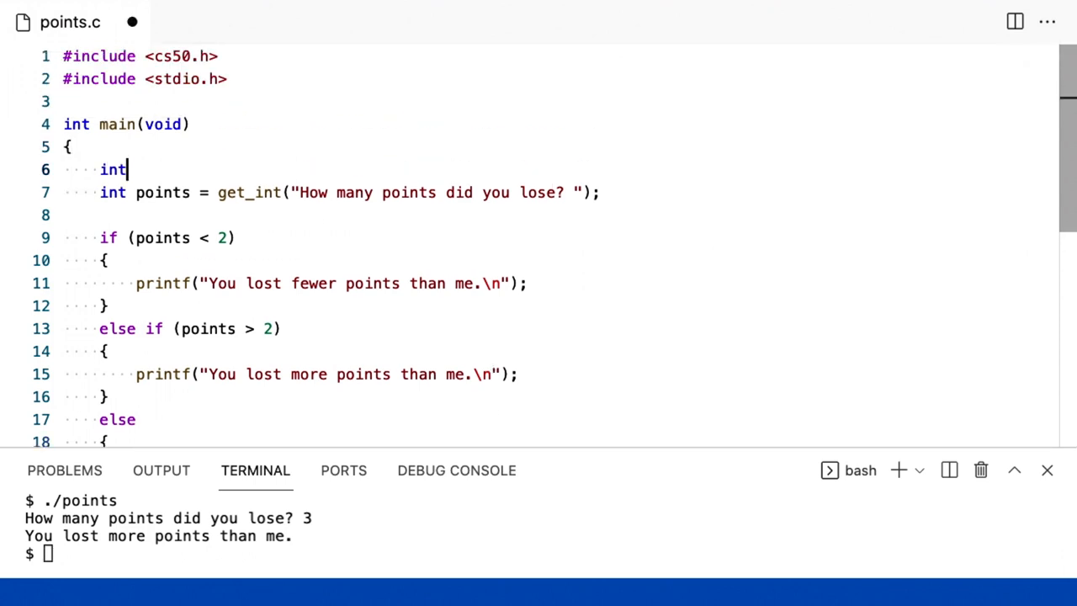
type("mine = 2;")
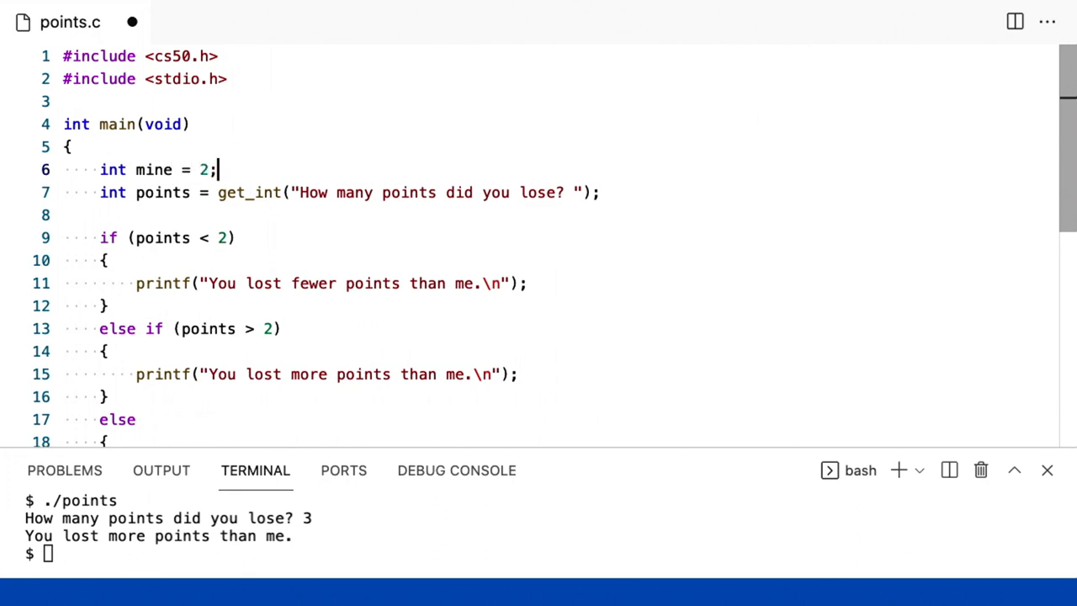
key("Backspace")
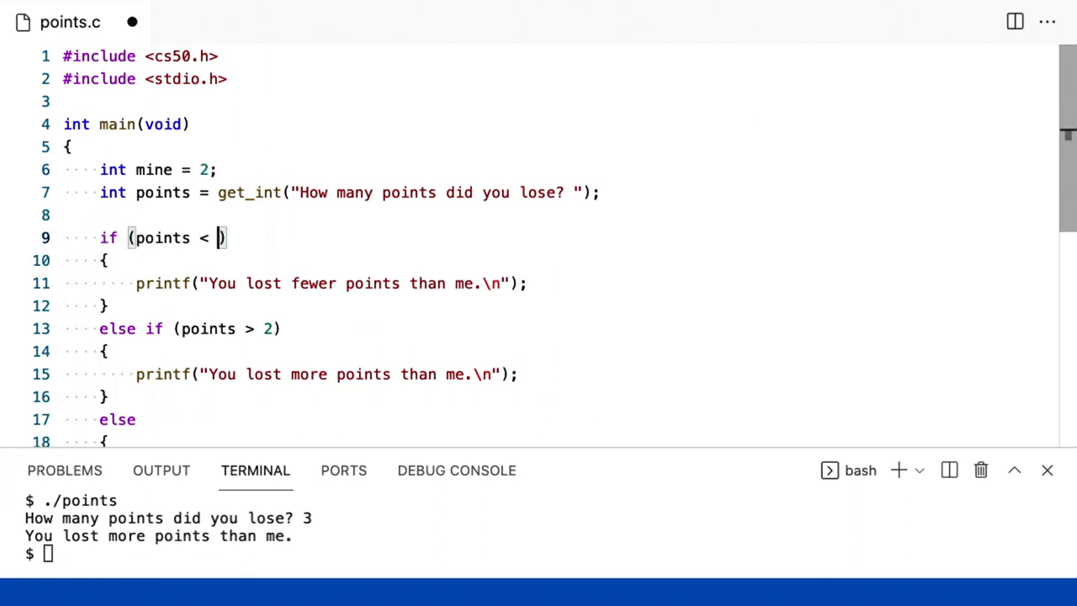
type("mine")
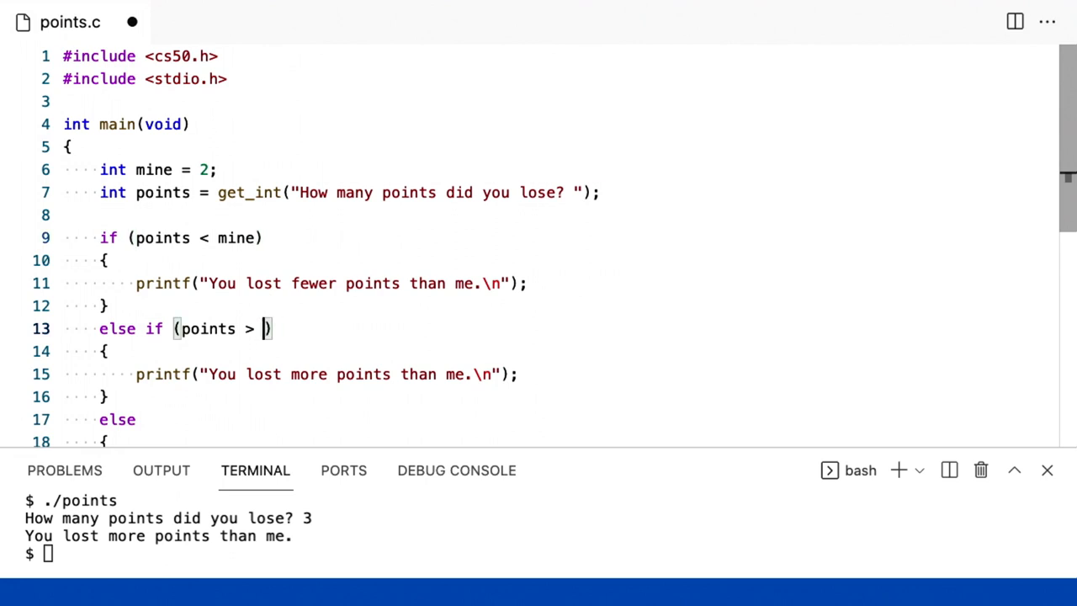
type("mine")
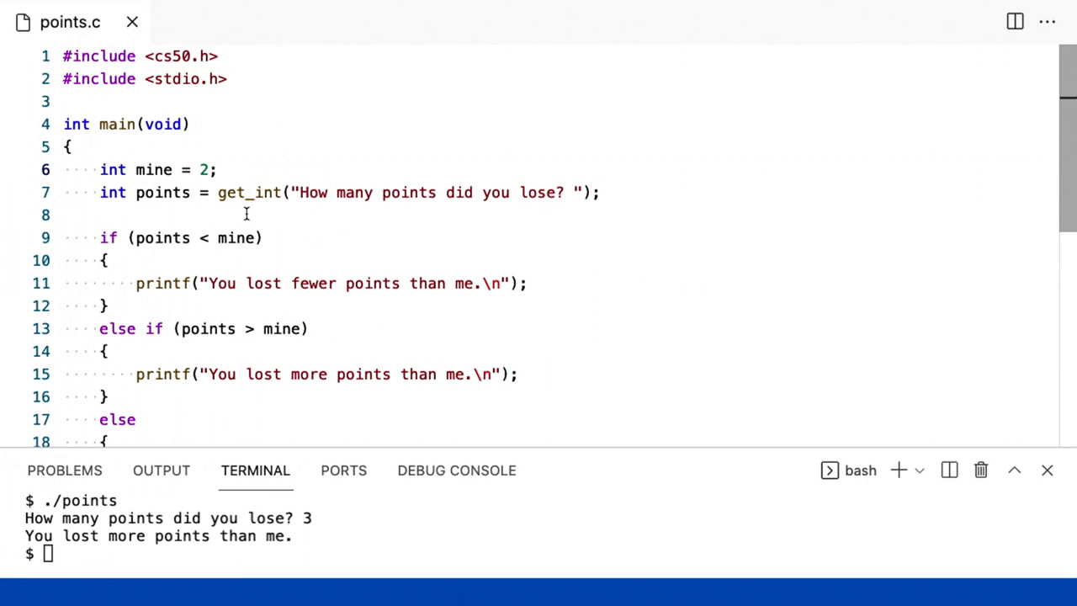
- Add const before int in the mine = 2 declaration
type("const")
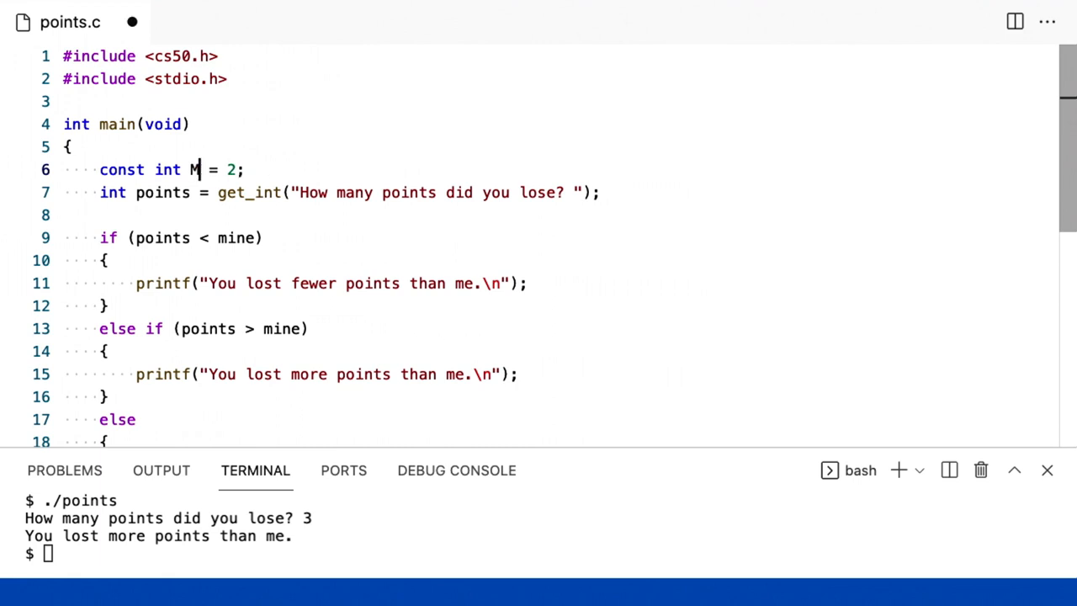
- Rename the constant to MINE and use MINE in both if conditions
type("INE")
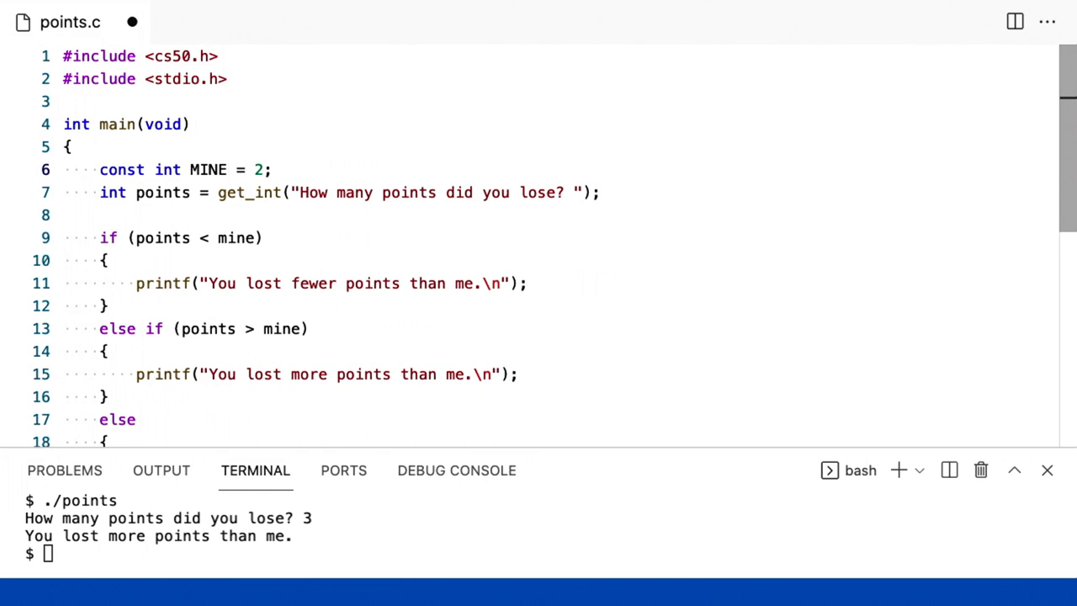
double_click(208, 170)
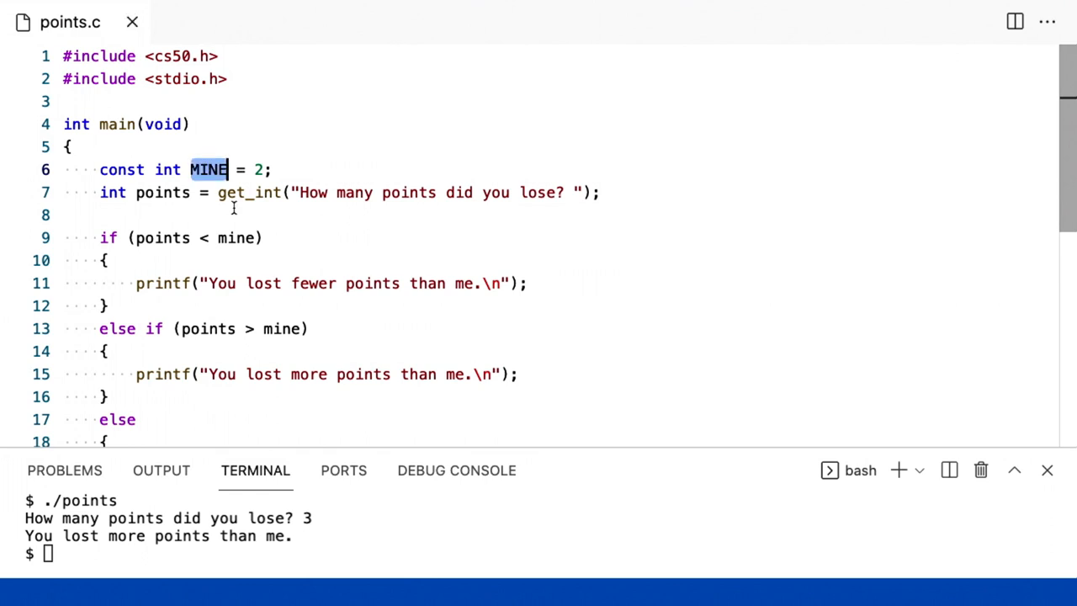
type("MINE")
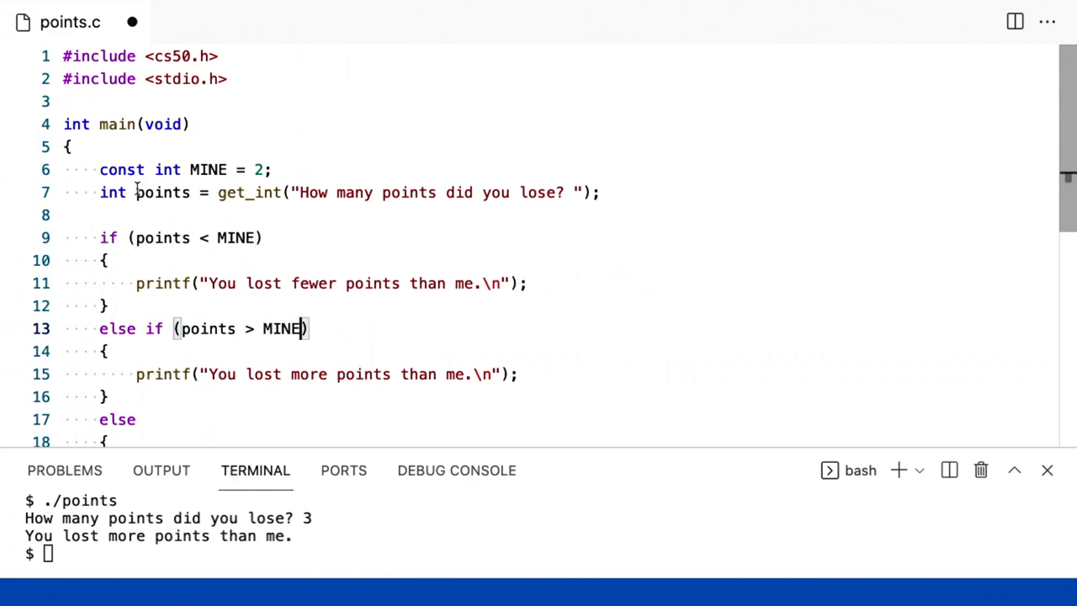
double_click(122, 169)
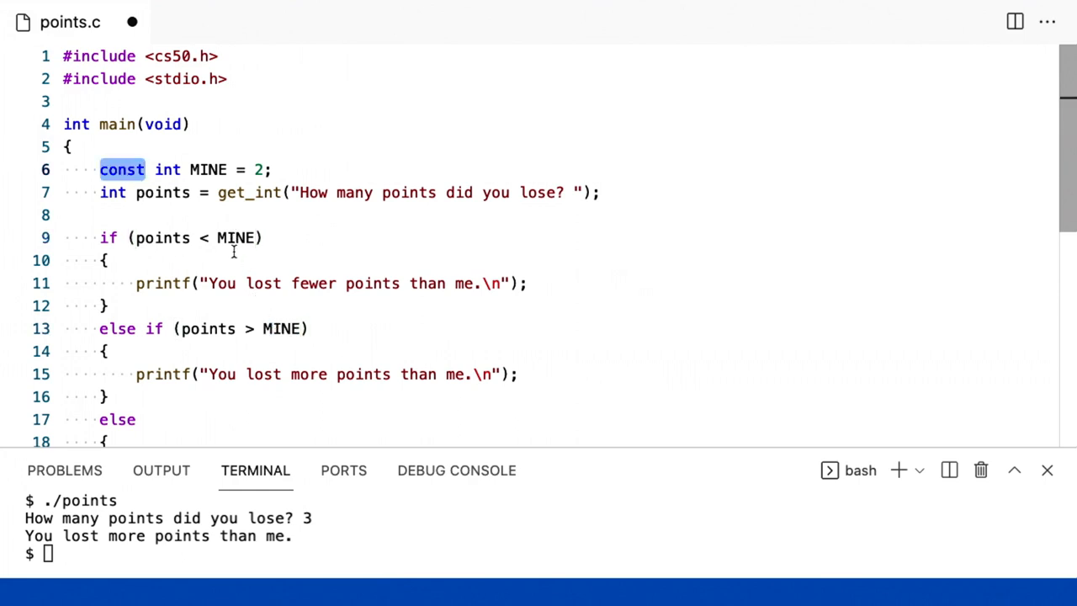